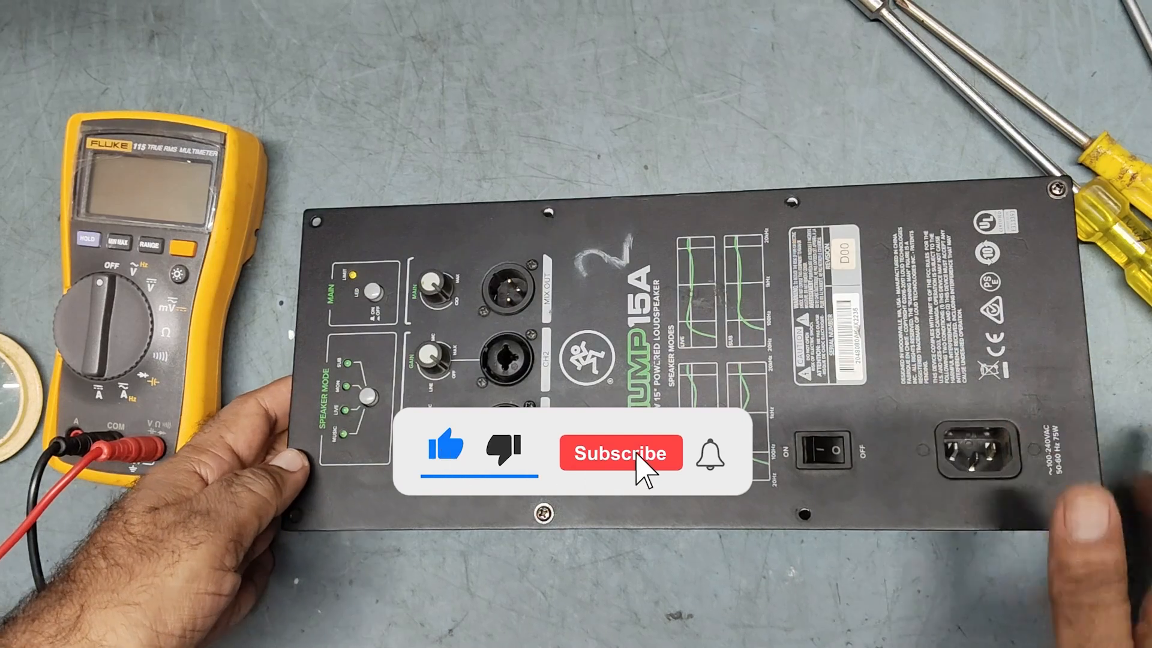
{"action": "left_click", "coordinate": [621, 453]}
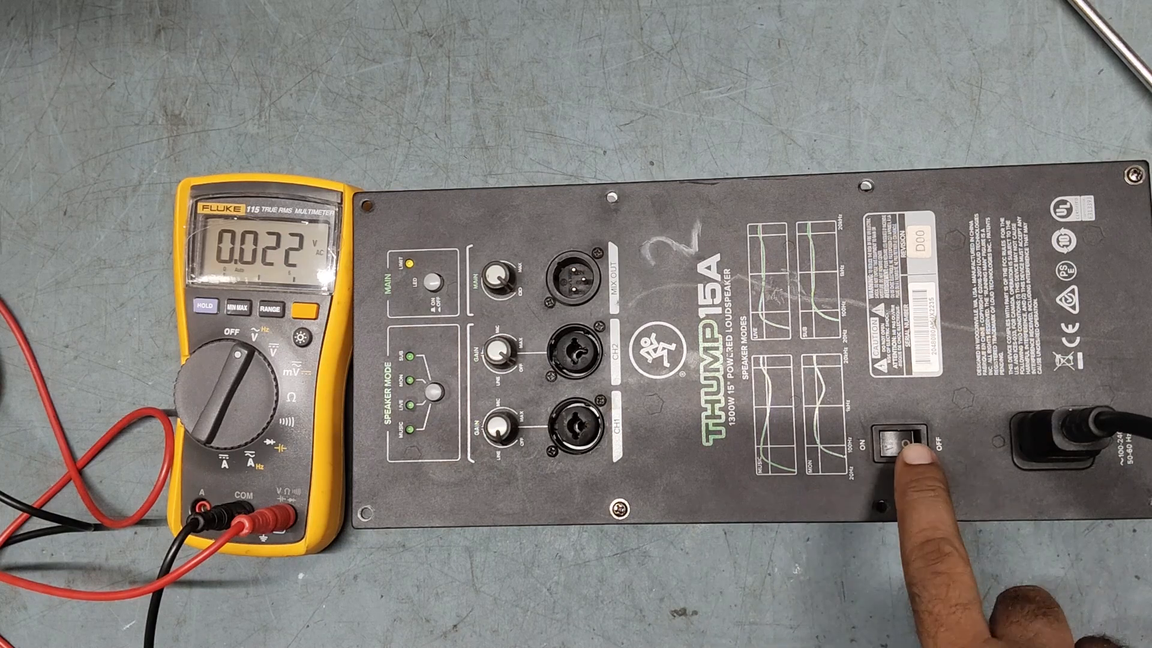
{"action": "left_click", "coordinate": [905, 440]}
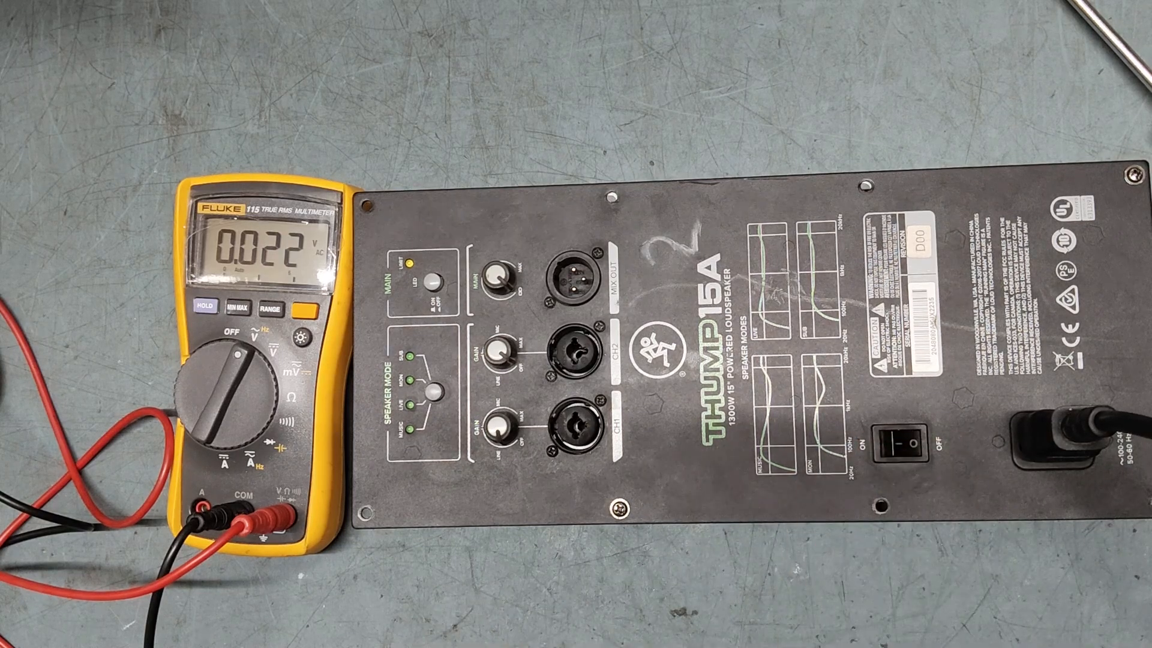